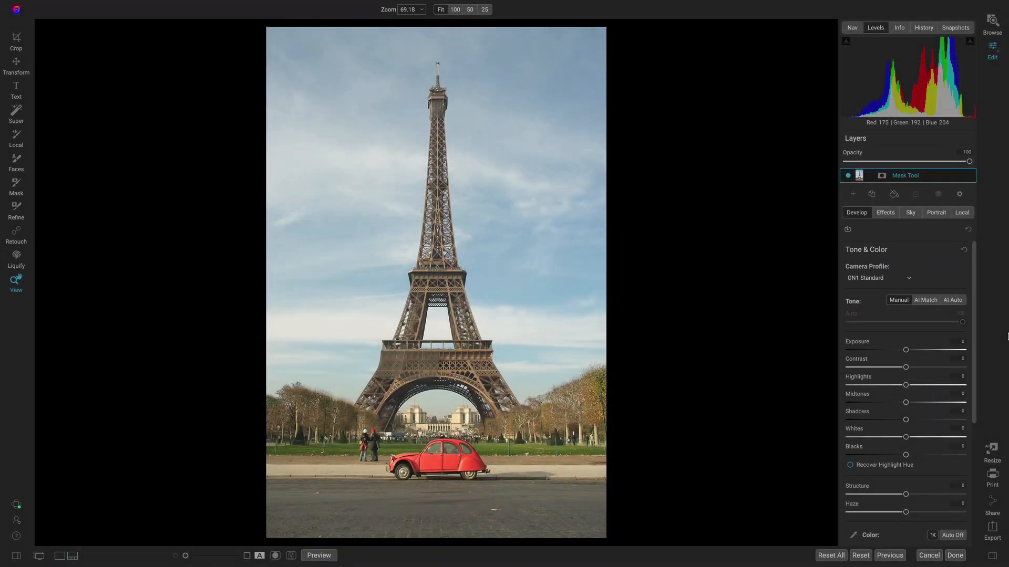
# Add a Black & White filter from Effects so the whole photo turns grayscale
pyautogui.click(885, 212)
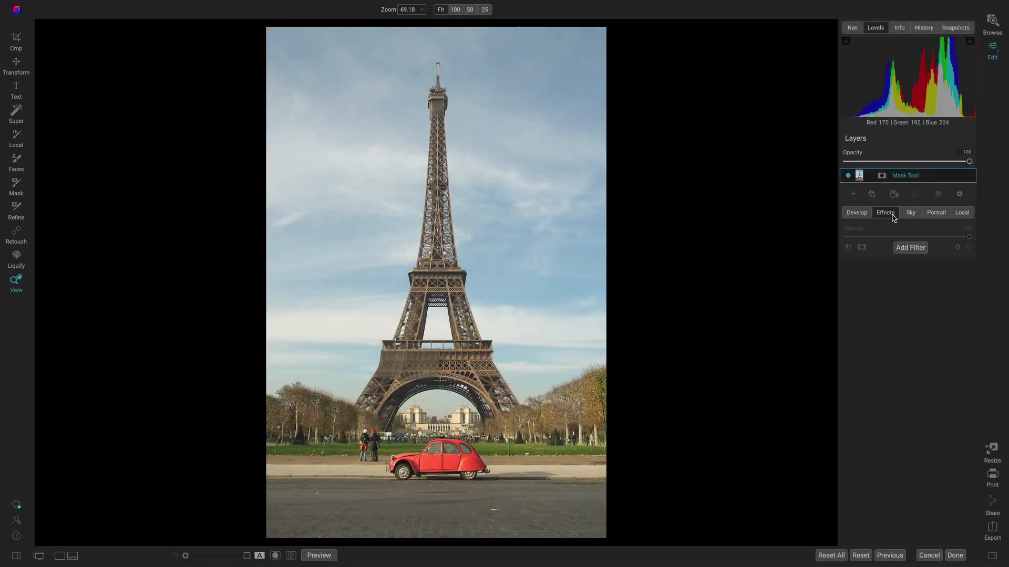
pyautogui.click(910, 248)
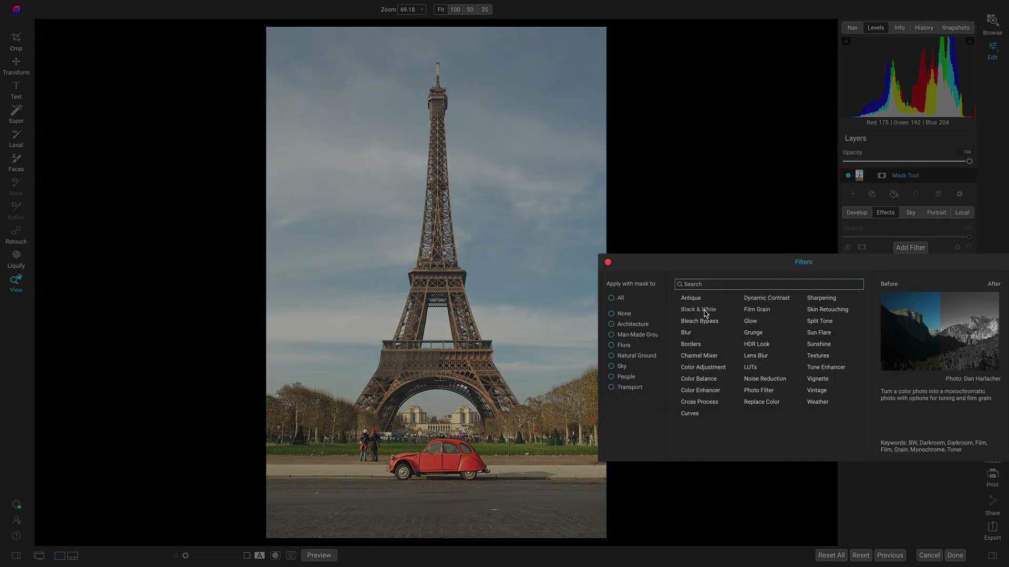
pyautogui.click(697, 309)
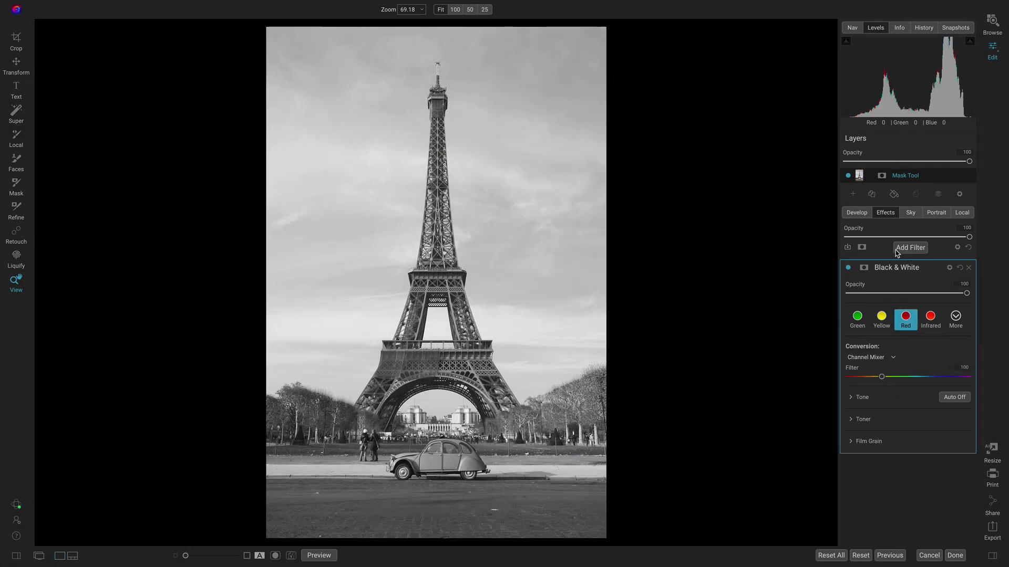
# Mask the Black & White filter with a Mask AI Transport selection so the car stays red
pyautogui.click(863, 267)
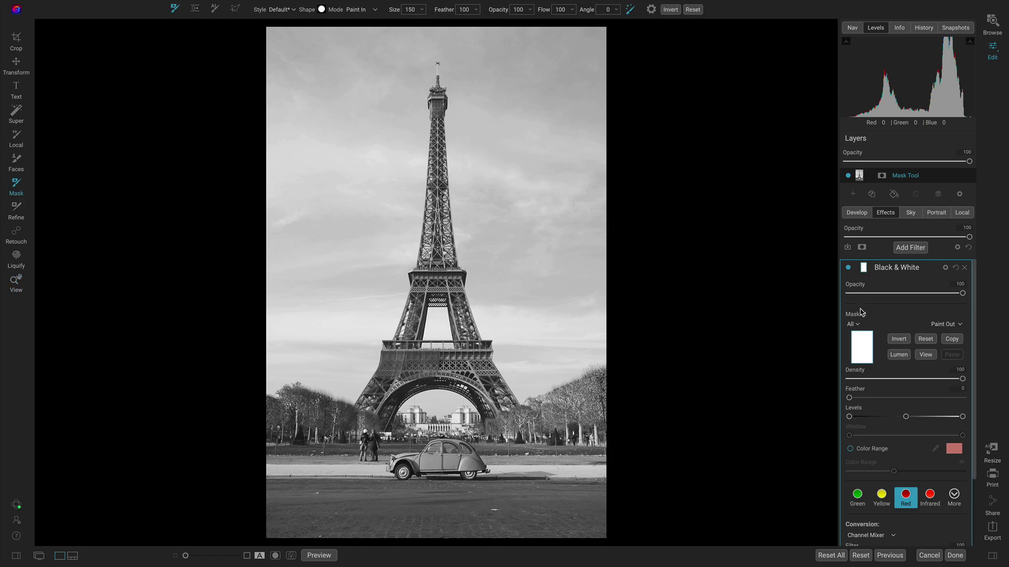
pyautogui.click(852, 324)
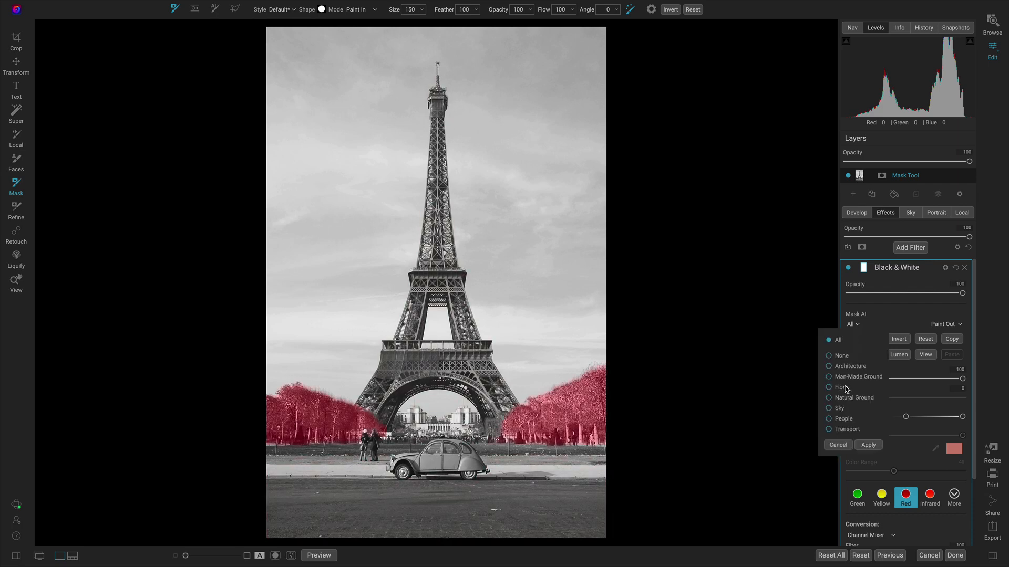
pyautogui.click(829, 429)
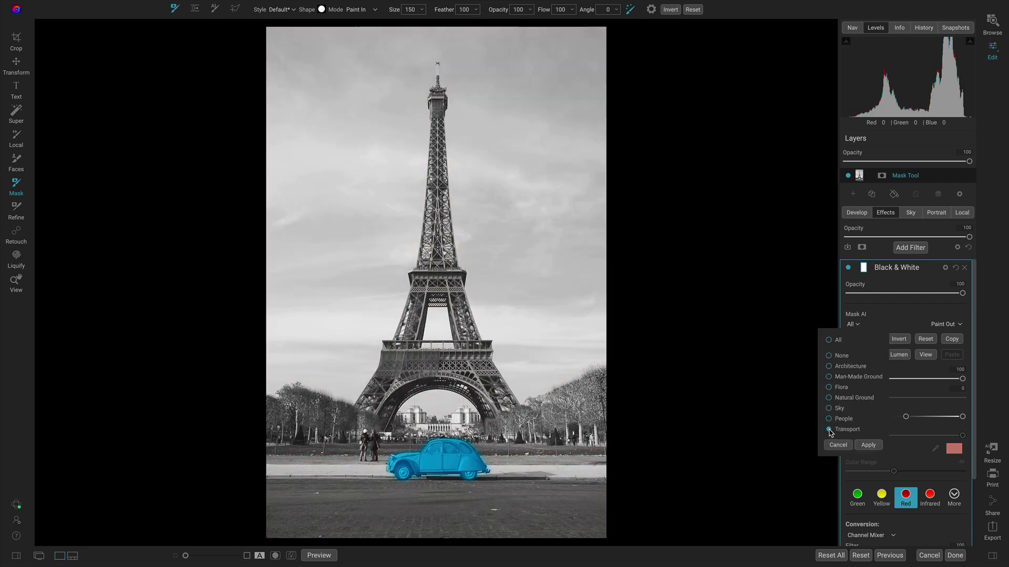
pyautogui.click(829, 428)
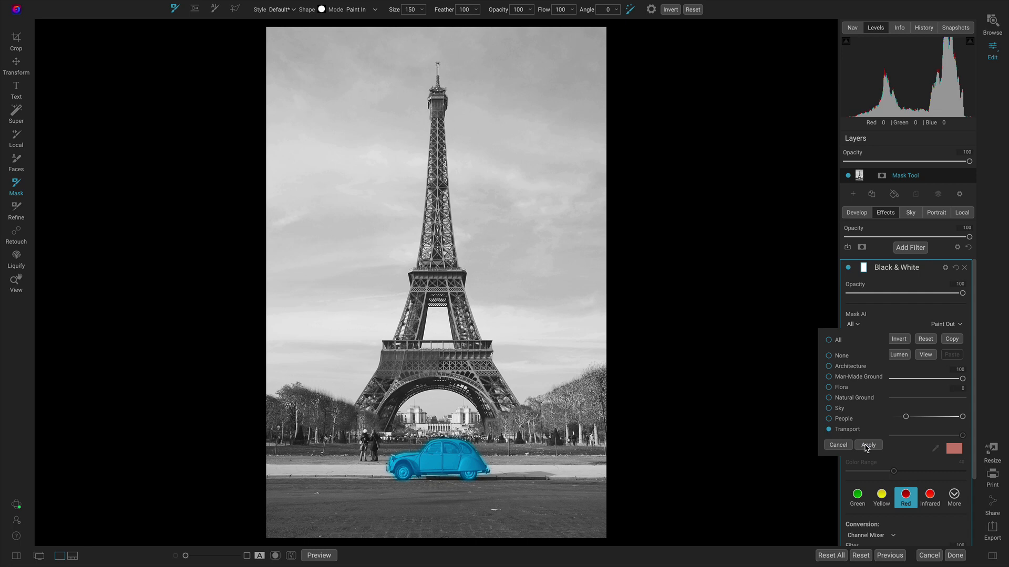
pyautogui.click(868, 446)
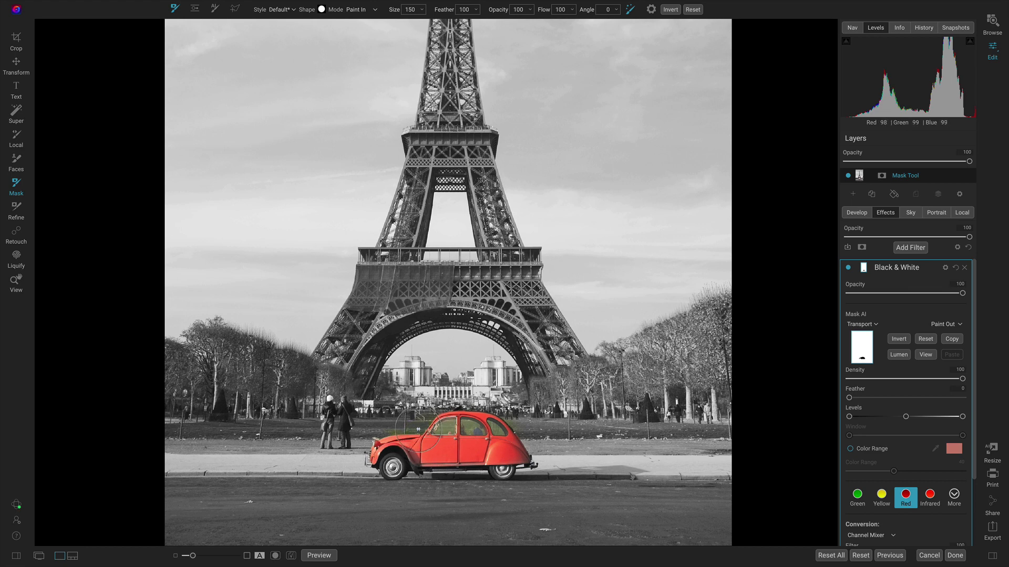
pyautogui.click(424, 424)
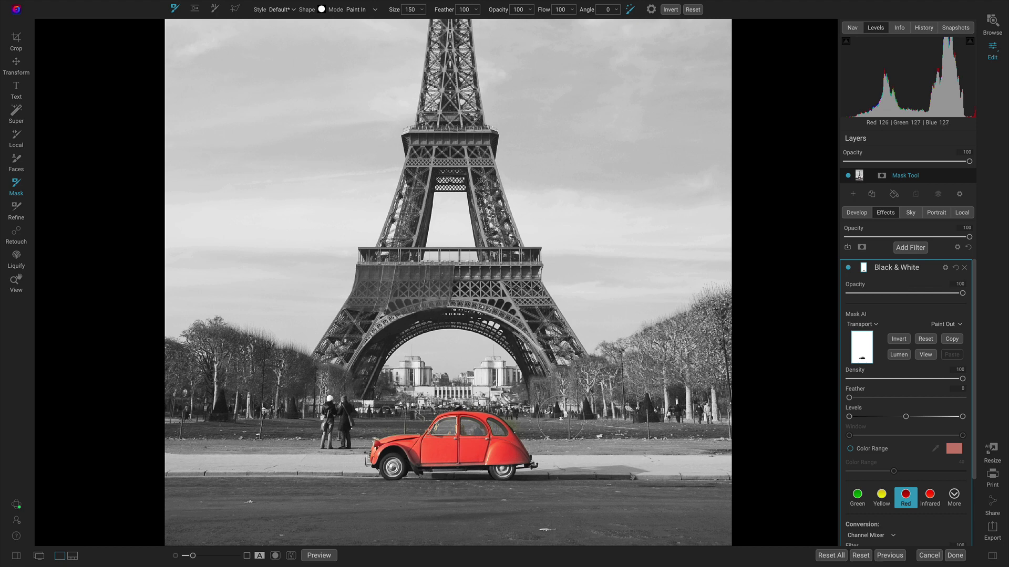
pyautogui.moveTo(555, 417)
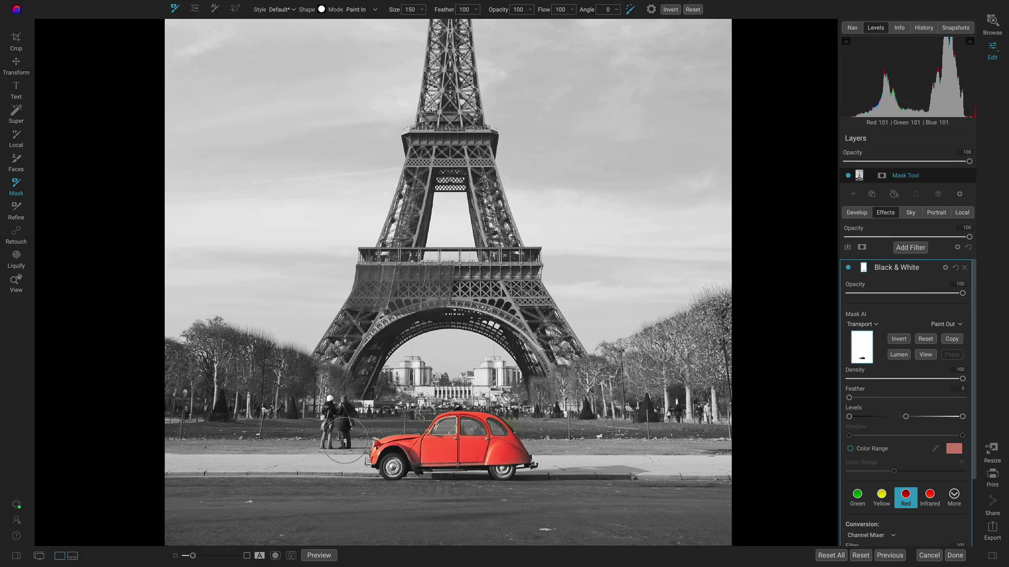
pyautogui.click(15, 234)
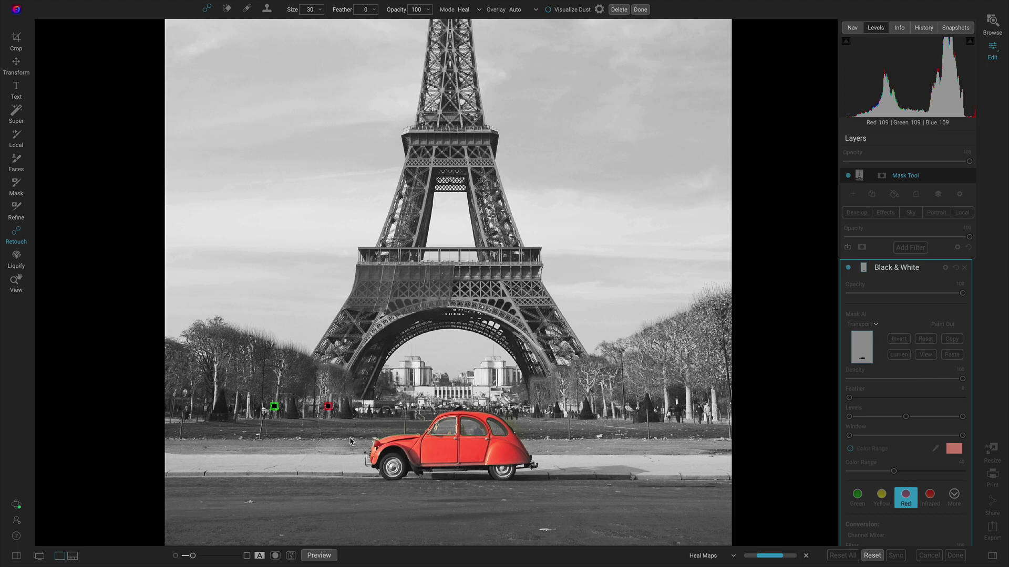
pyautogui.moveTo(330, 434)
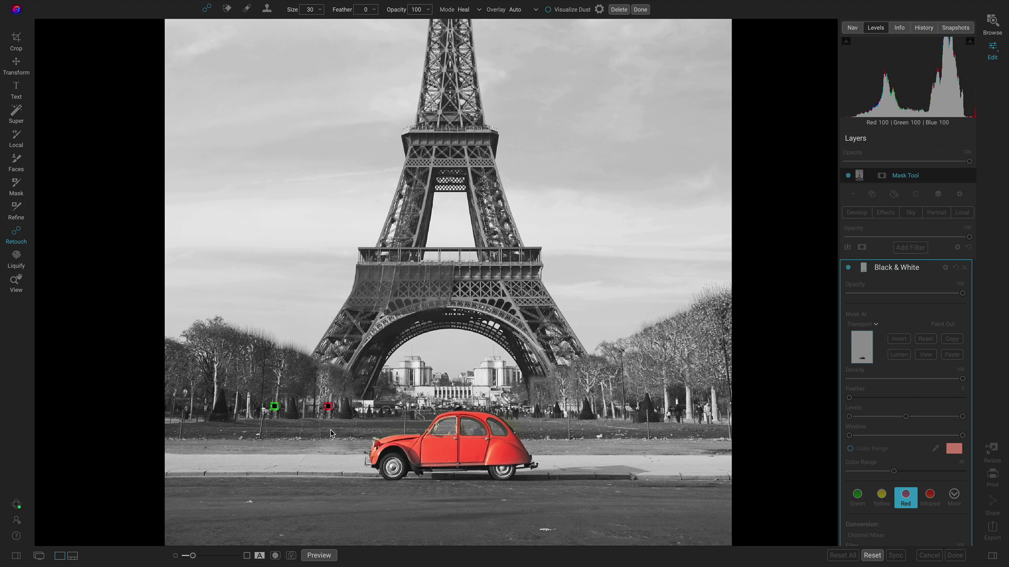
# Commit the Perfect Eraser retouch that removes the two people near the car
pyautogui.click(16, 282)
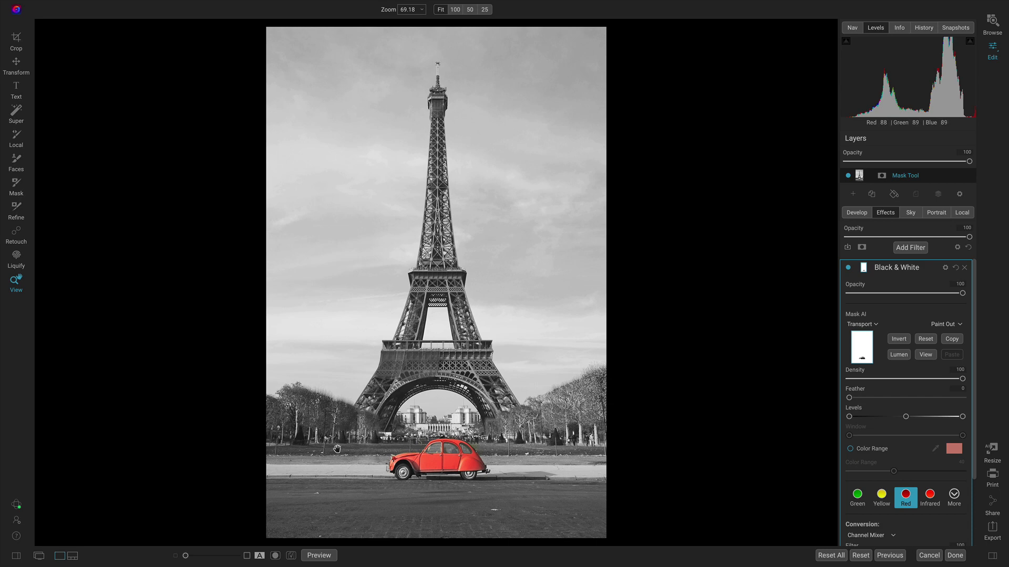
pyautogui.moveTo(491, 500)
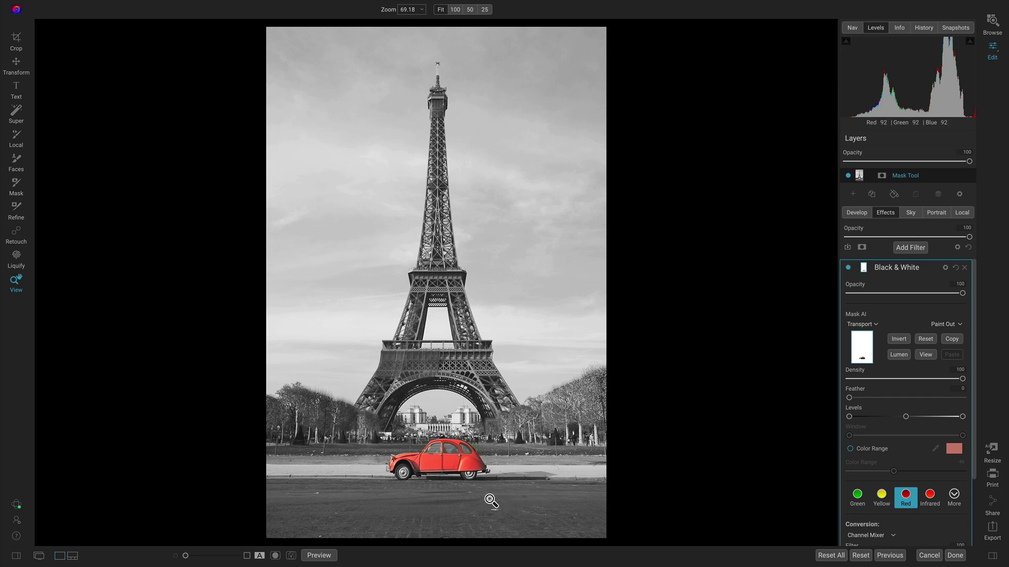
pyautogui.moveTo(441, 447)
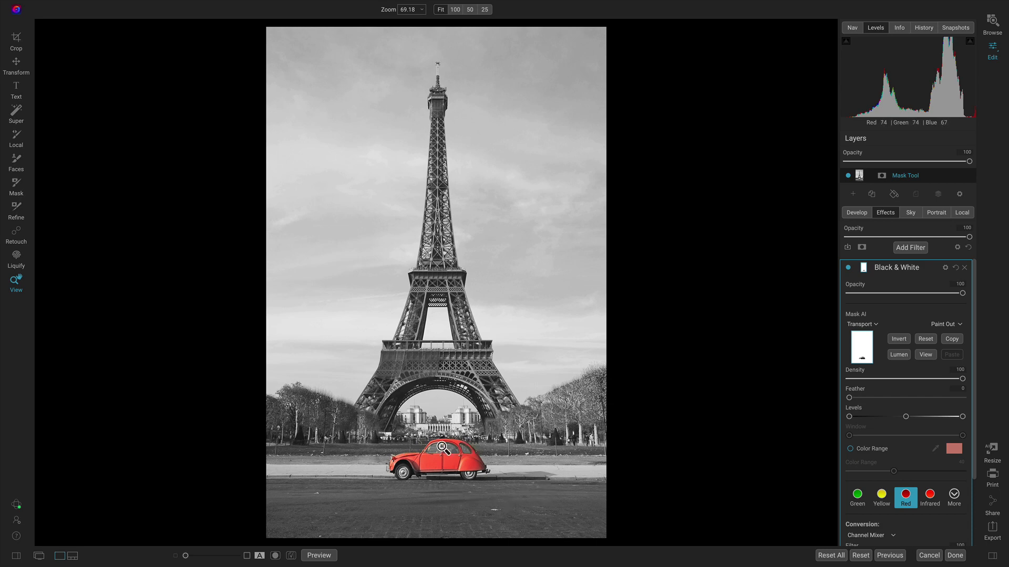
pyautogui.moveTo(463, 468)
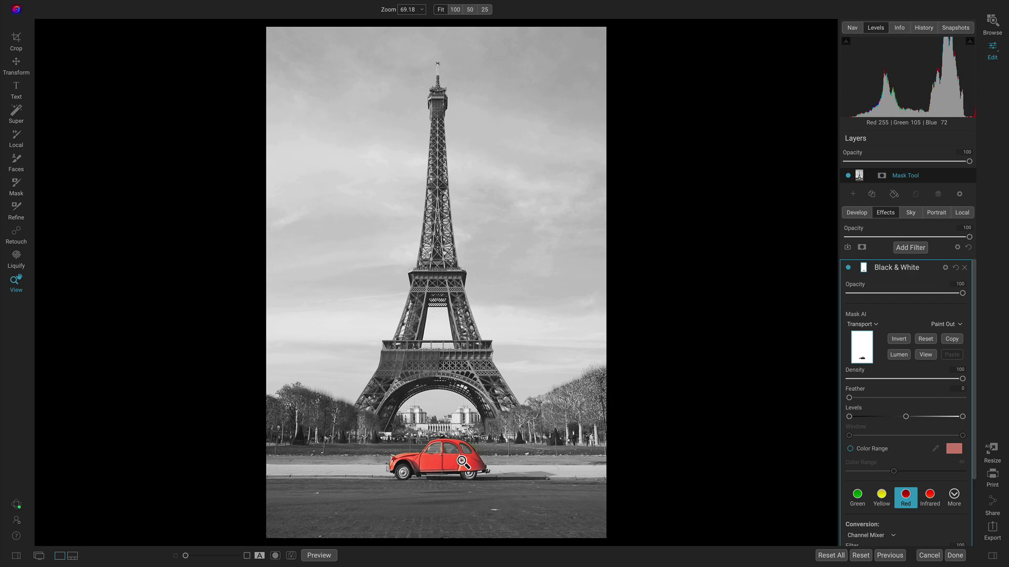
# Target the red car with Super Select to bring up its filter menu
pyautogui.click(16, 109)
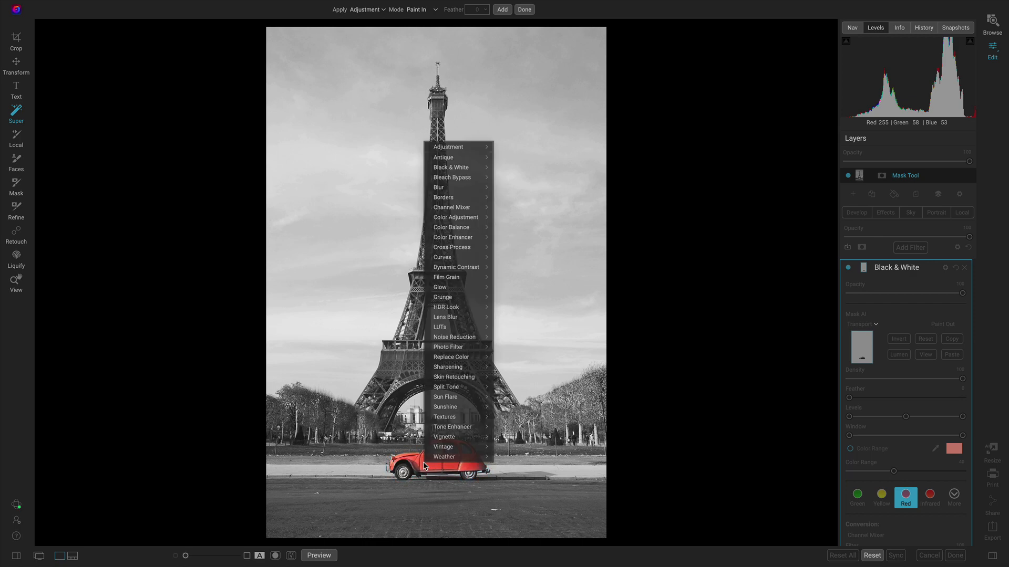
pyautogui.moveTo(445, 437)
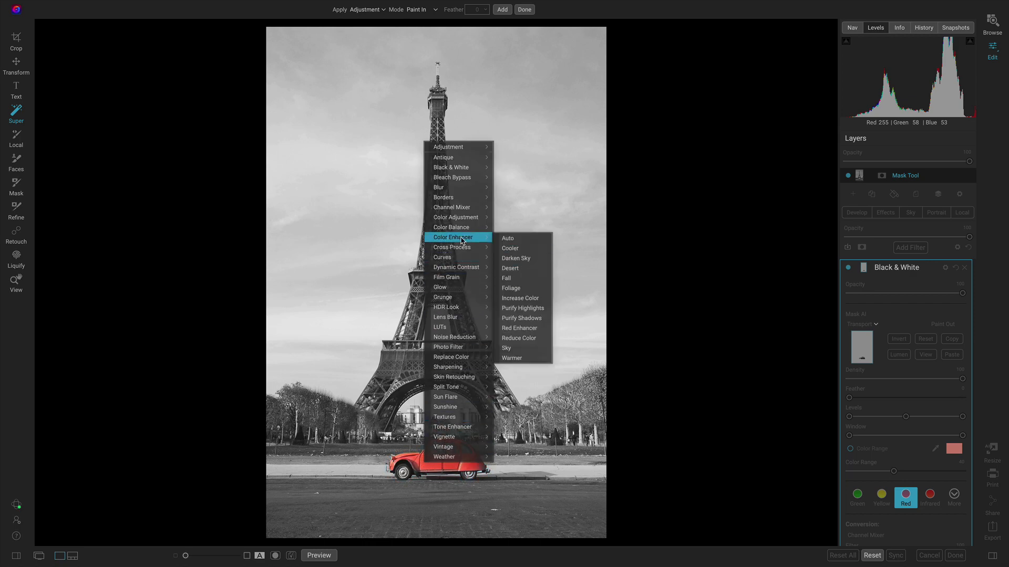
pyautogui.moveTo(522, 299)
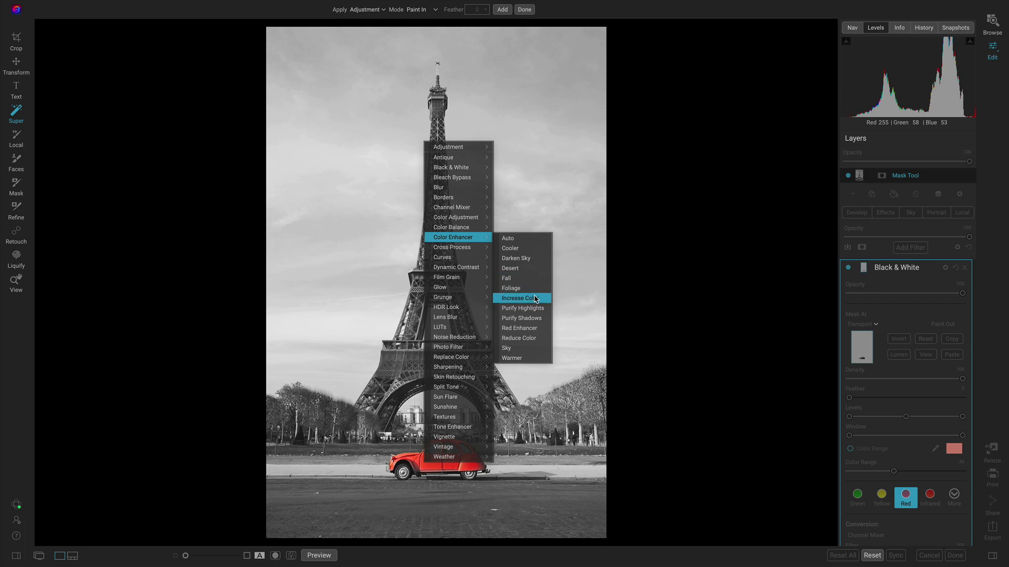
# Apply Color Enhancer > Increase Color to the car and compare with the original via Preview
pyautogui.click(522, 298)
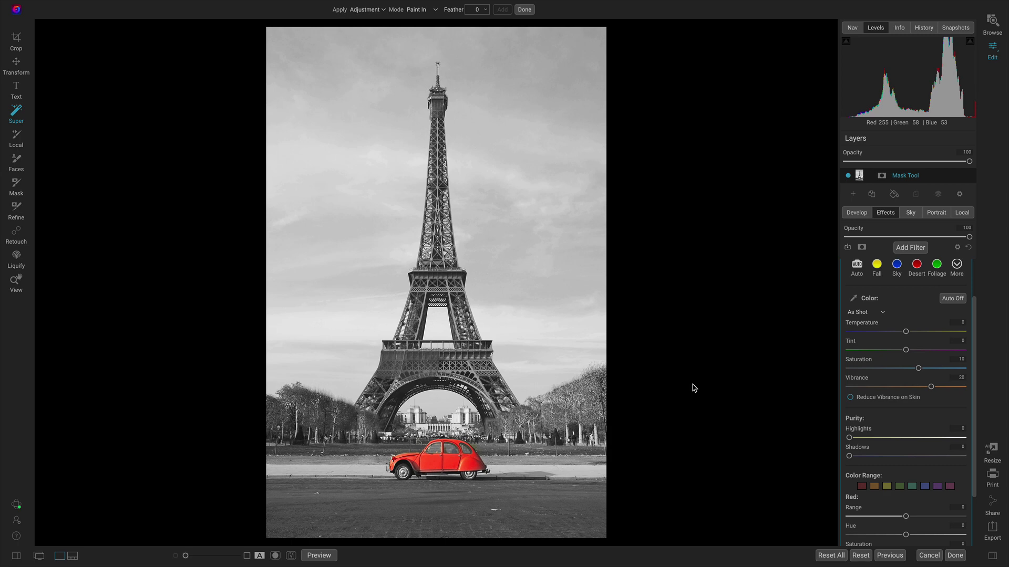
pyautogui.click(320, 555)
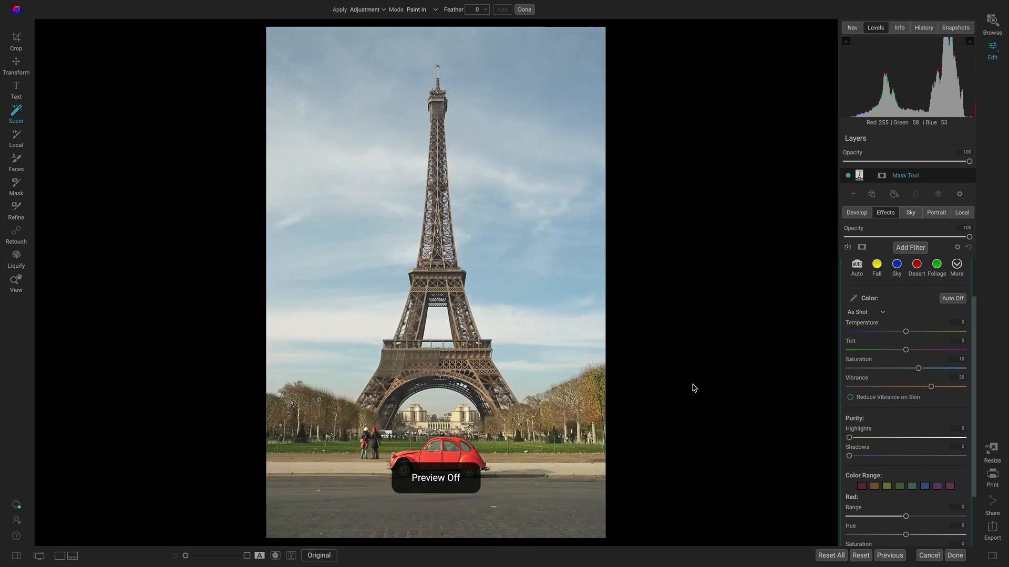
pyautogui.click(319, 555)
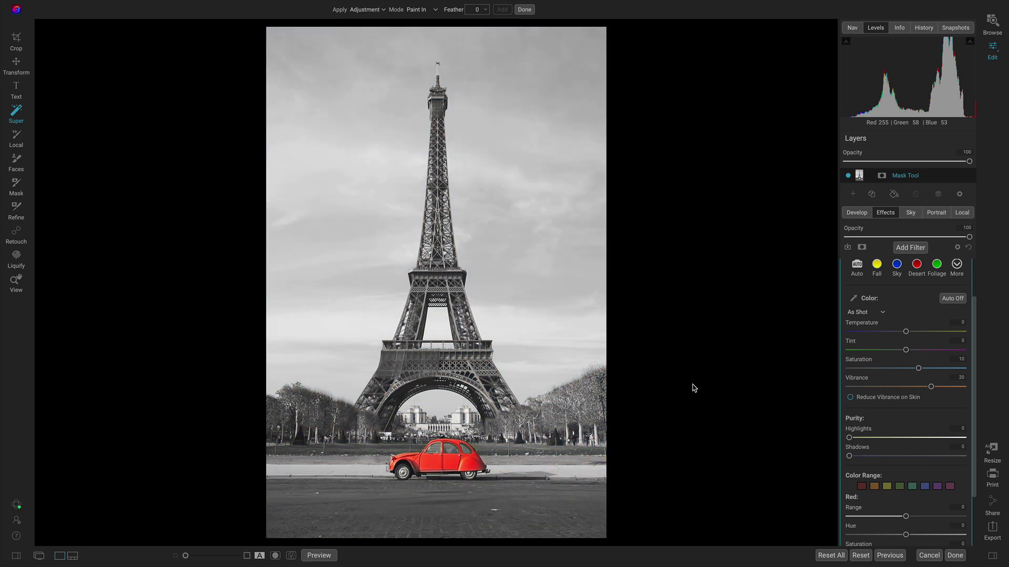